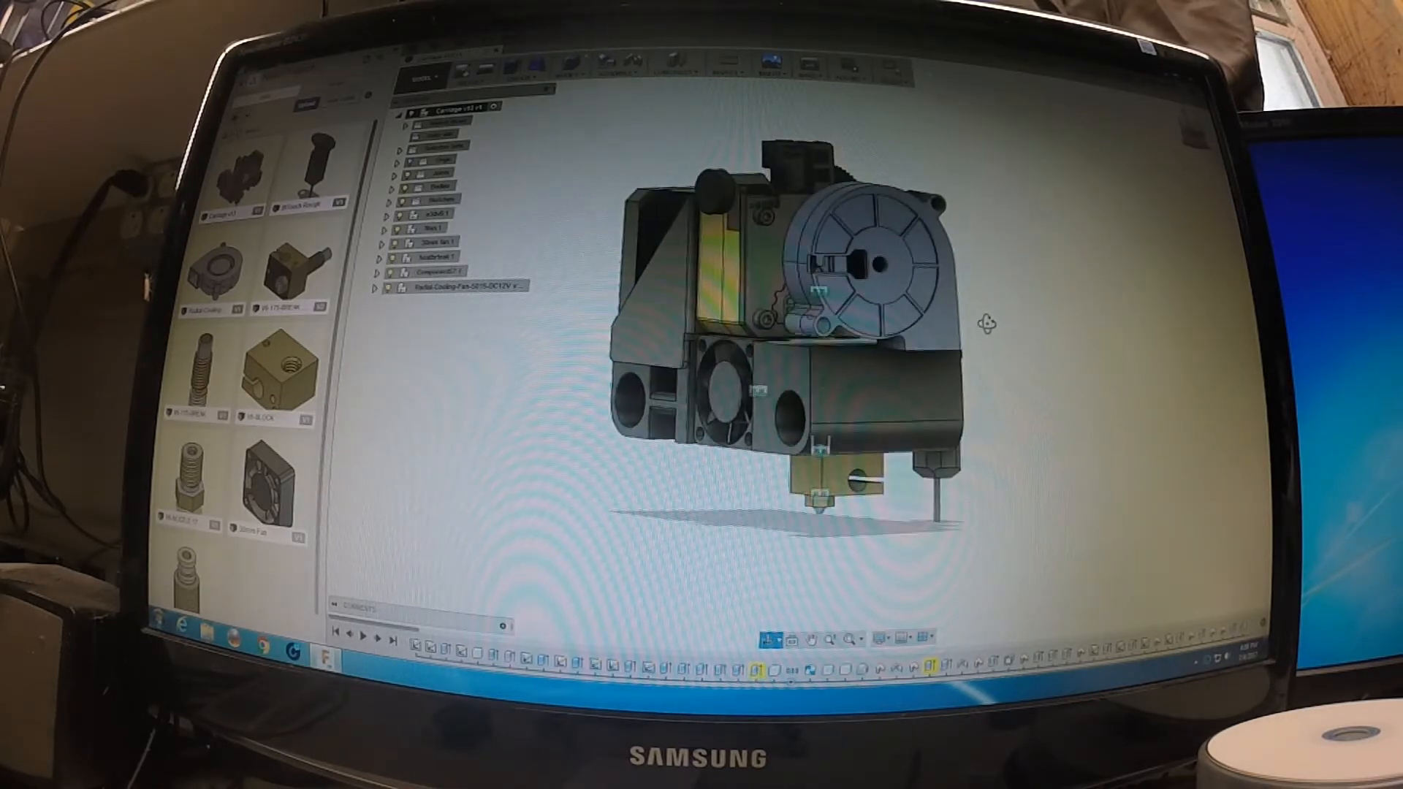
Orbit the carriage assembly to view the cooling fan and blower from the front
{"action": "left_click_drag", "start_coordinate": [975, 322], "coordinate": [966, 339]}
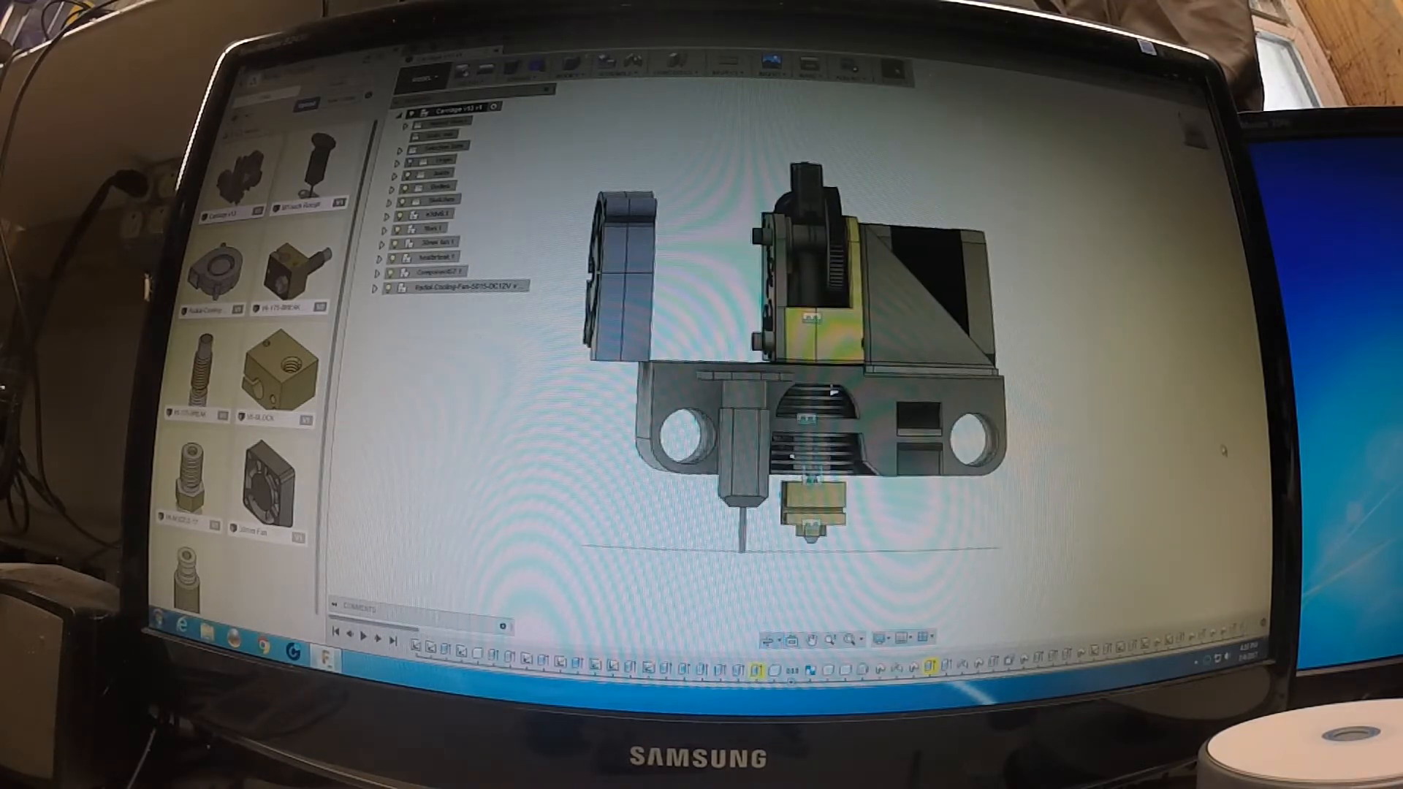
{"action": "mouse_move", "coordinate": [1033, 419]}
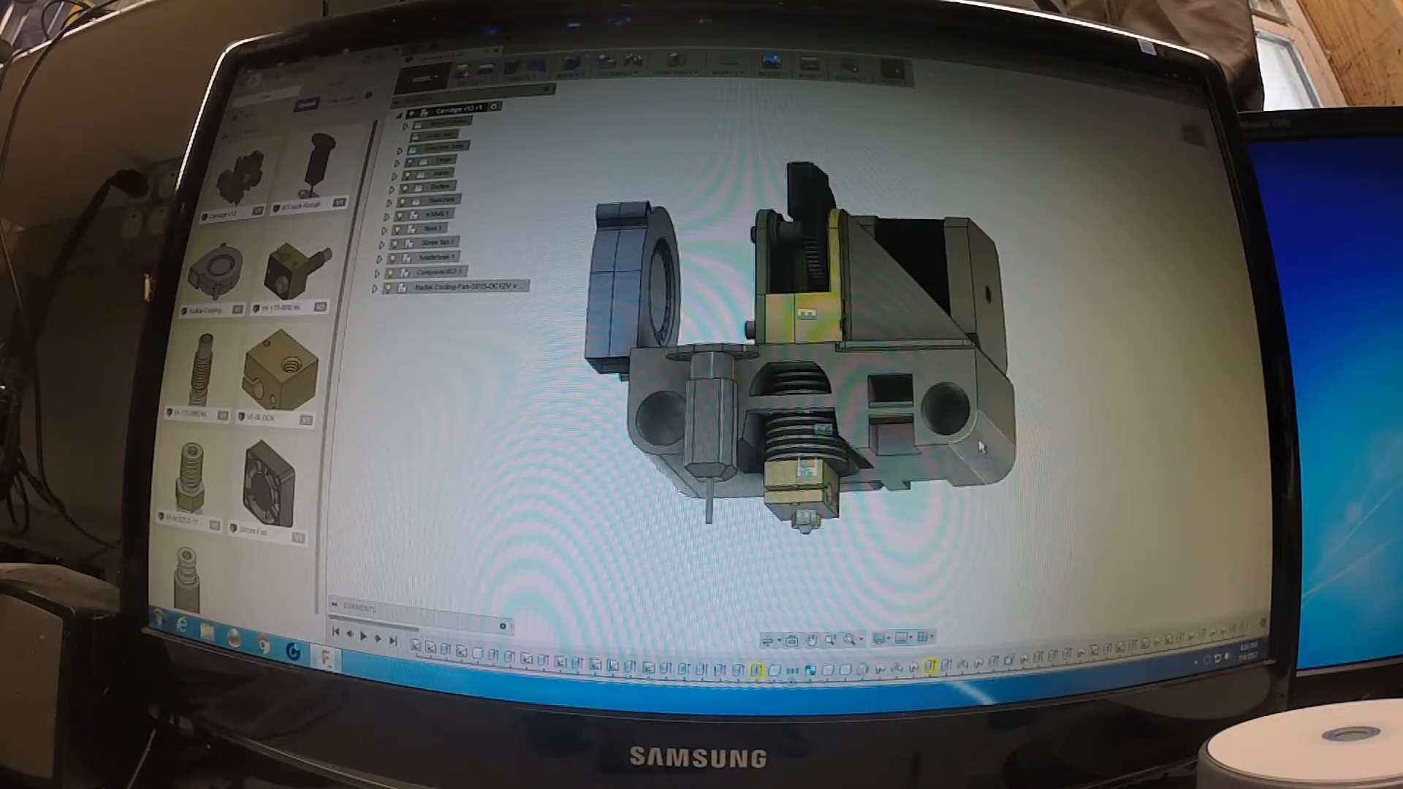
{"action": "mouse_move", "coordinate": [1110, 461]}
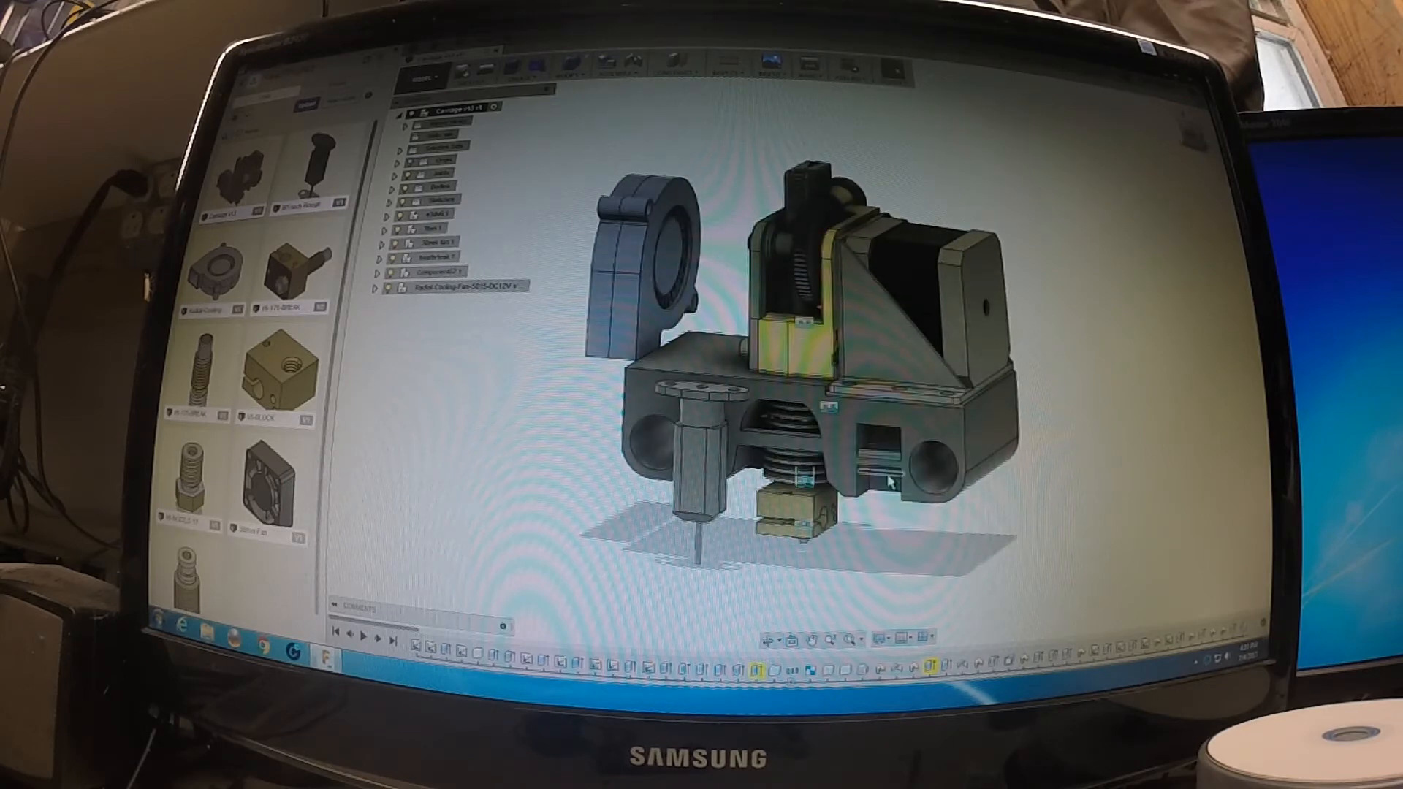
{"action": "mouse_move", "coordinate": [1171, 470]}
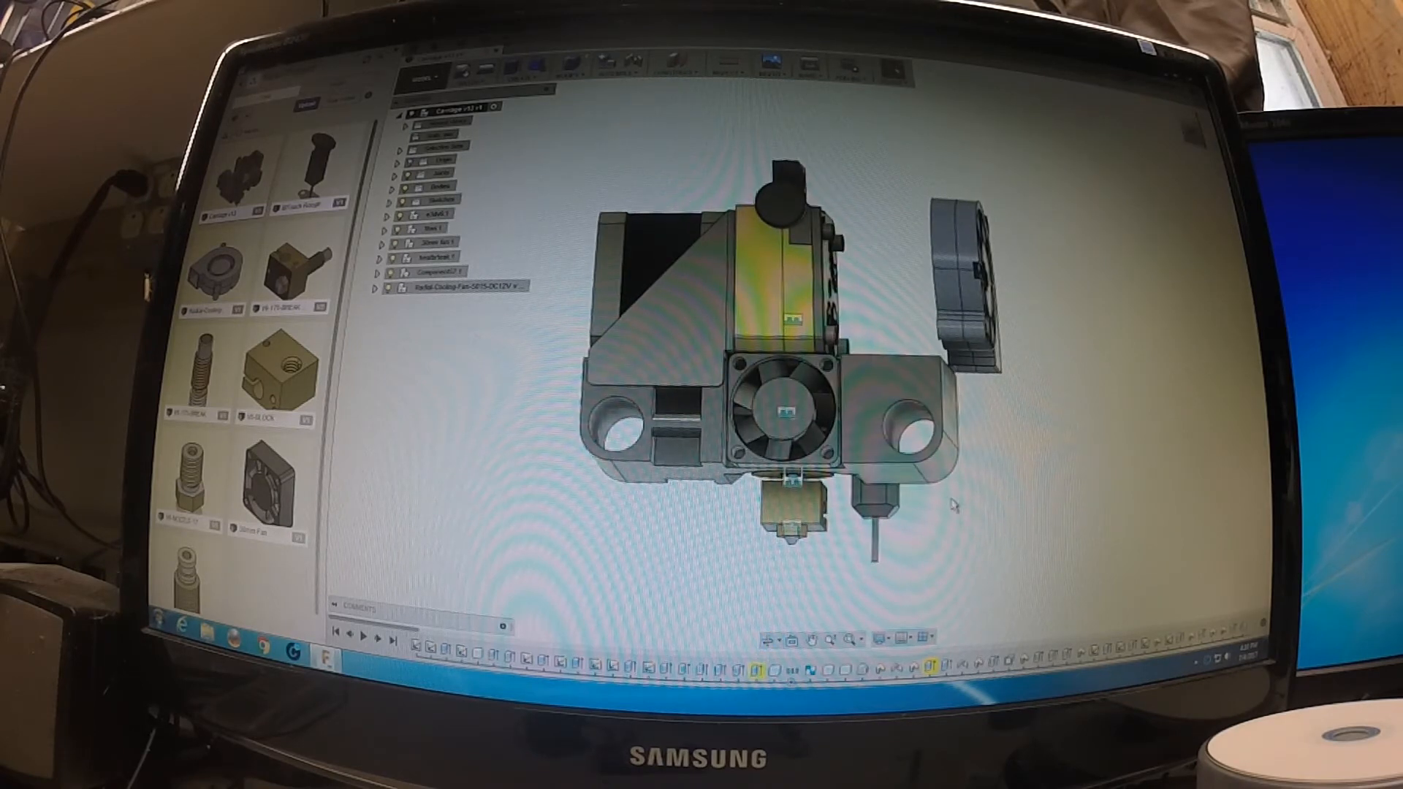
{"action": "mouse_move", "coordinate": [1012, 440]}
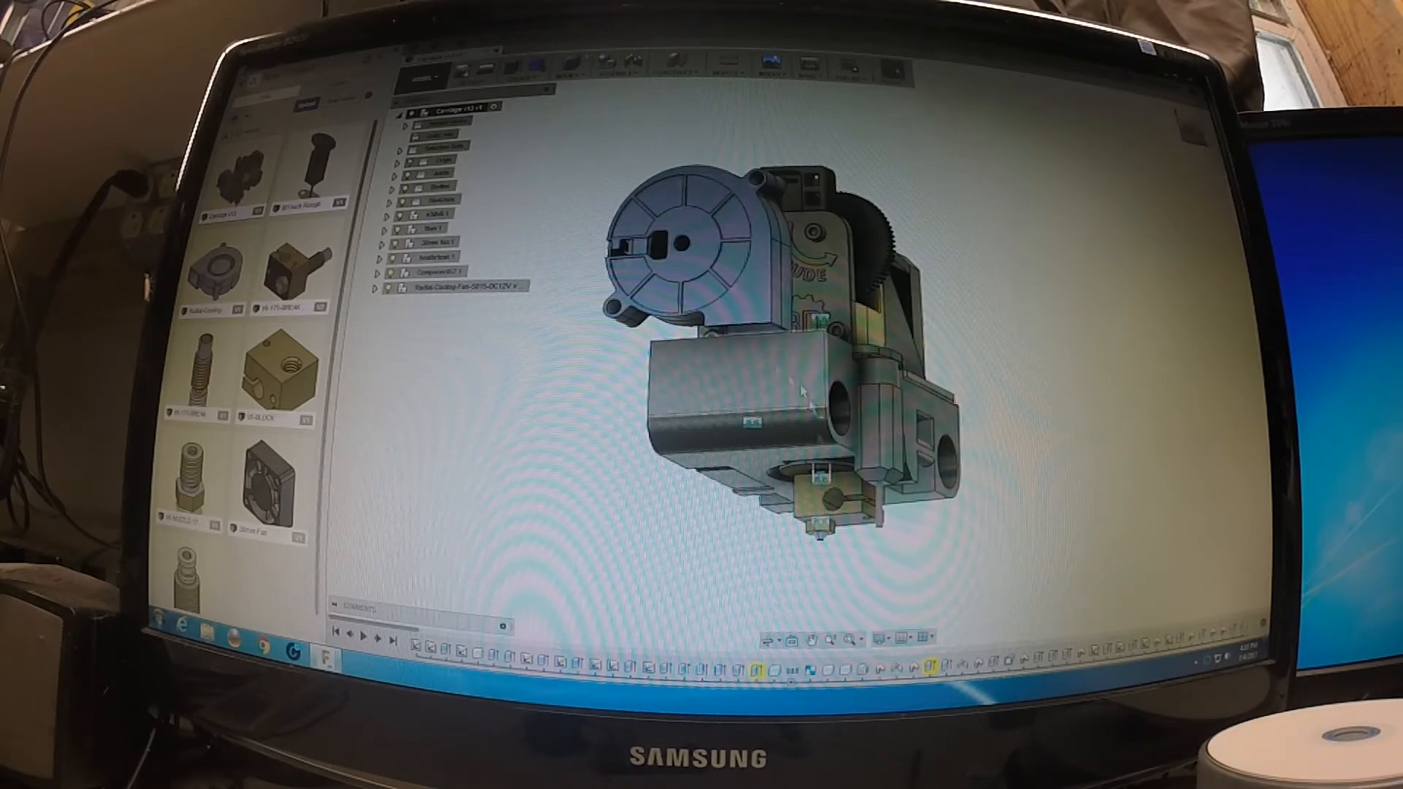
{"action": "mouse_move", "coordinate": [998, 495]}
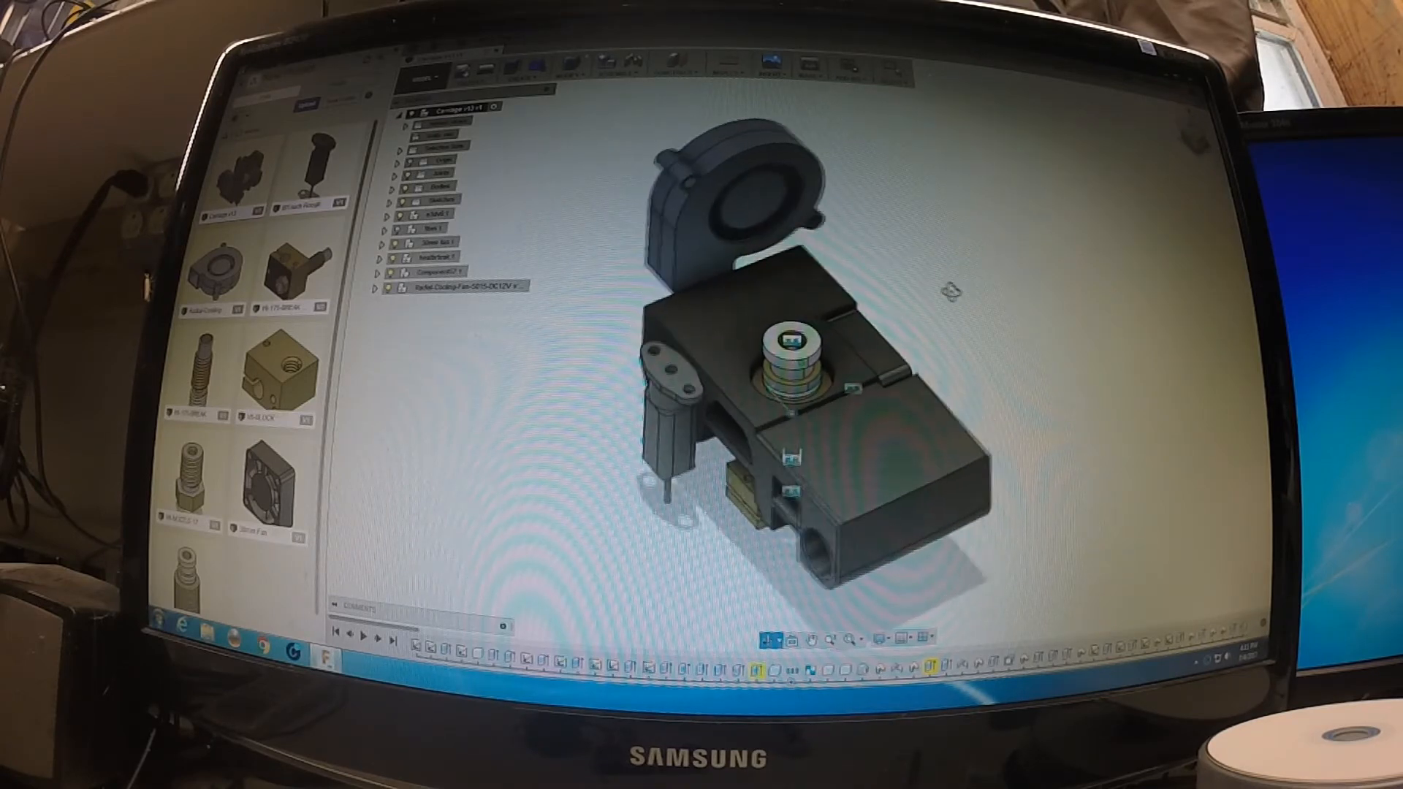
Orbit the model from the top view toward the back of the carriage
{"action": "left_click_drag", "start_coordinate": [944, 294], "coordinate": [971, 258]}
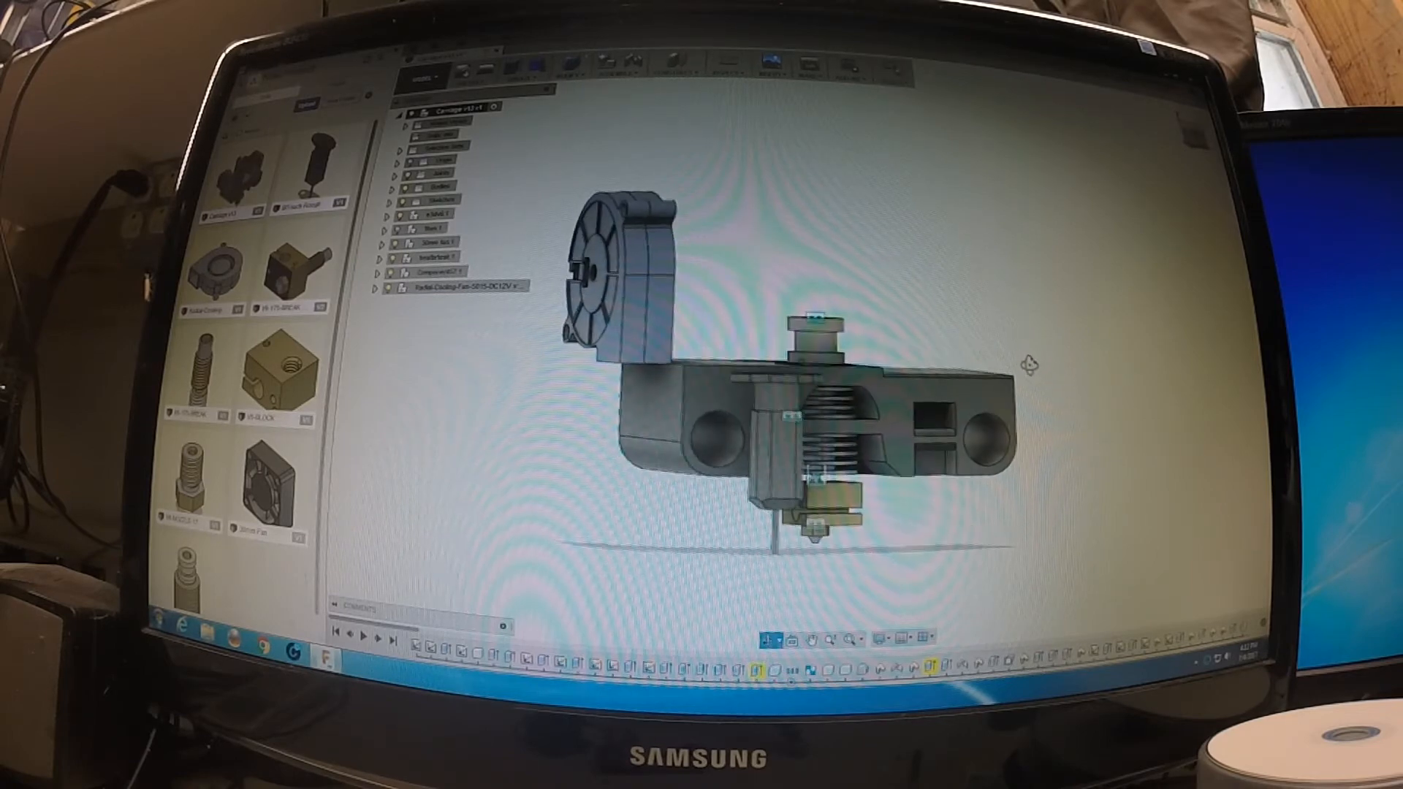
Tilt the view underneath to see the blower, hotend and probe below the carriage
{"action": "left_click_drag", "start_coordinate": [1029, 365], "coordinate": [949, 358]}
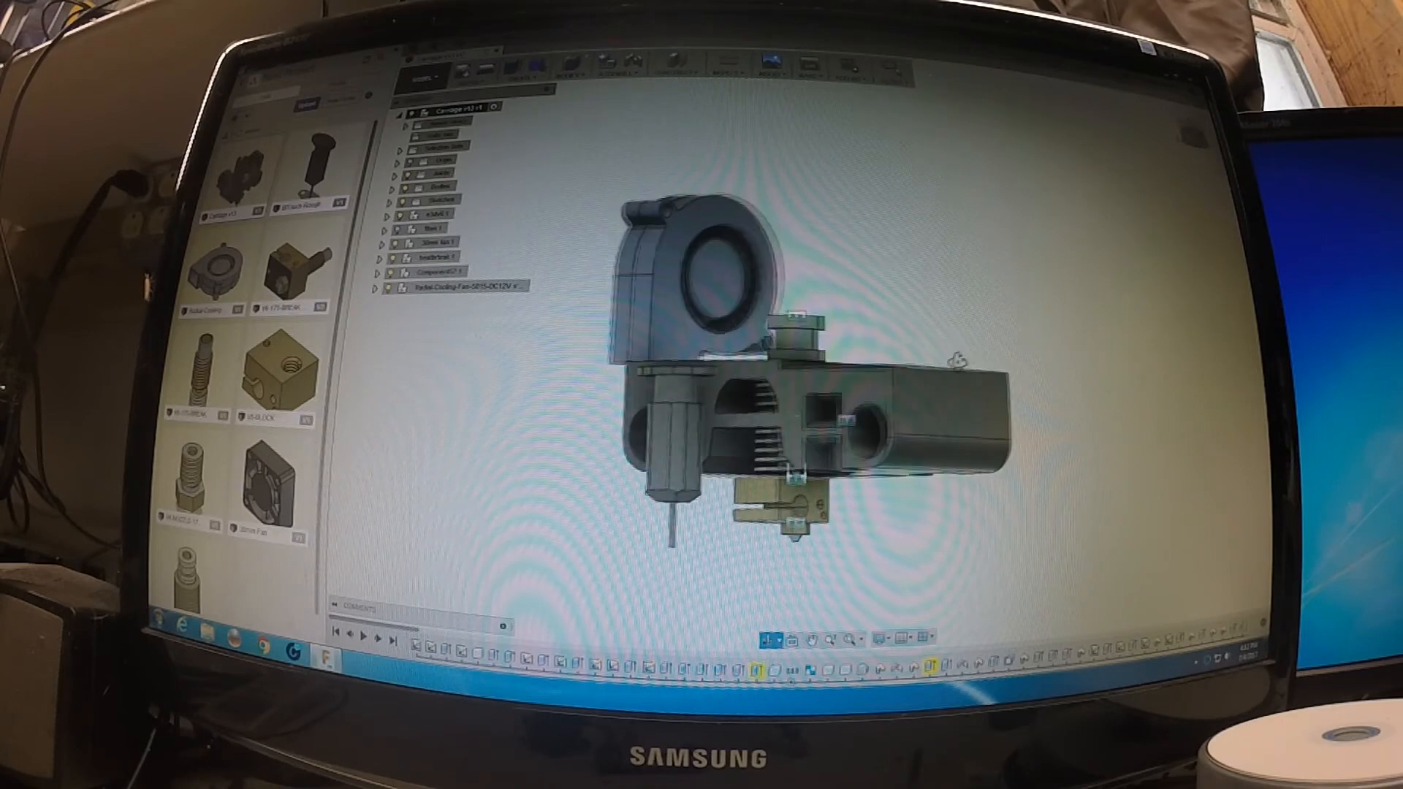